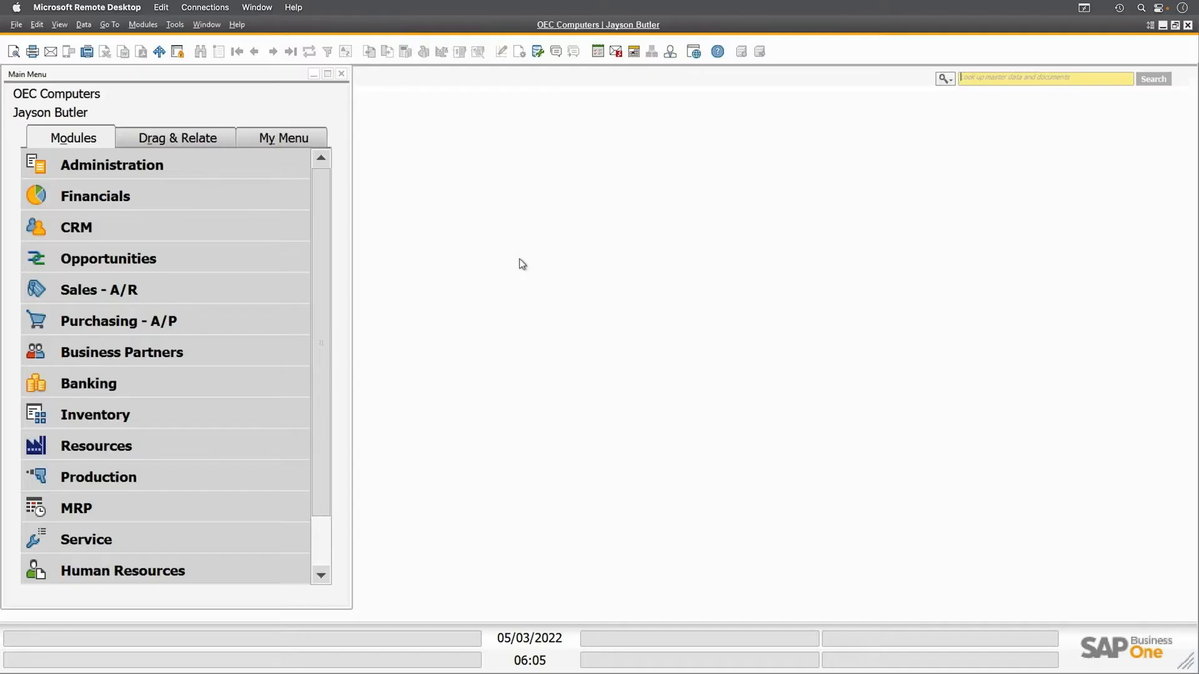
Open the View menu to reach the System Information display option
{"action": "left_click", "coordinate": [59, 24]}
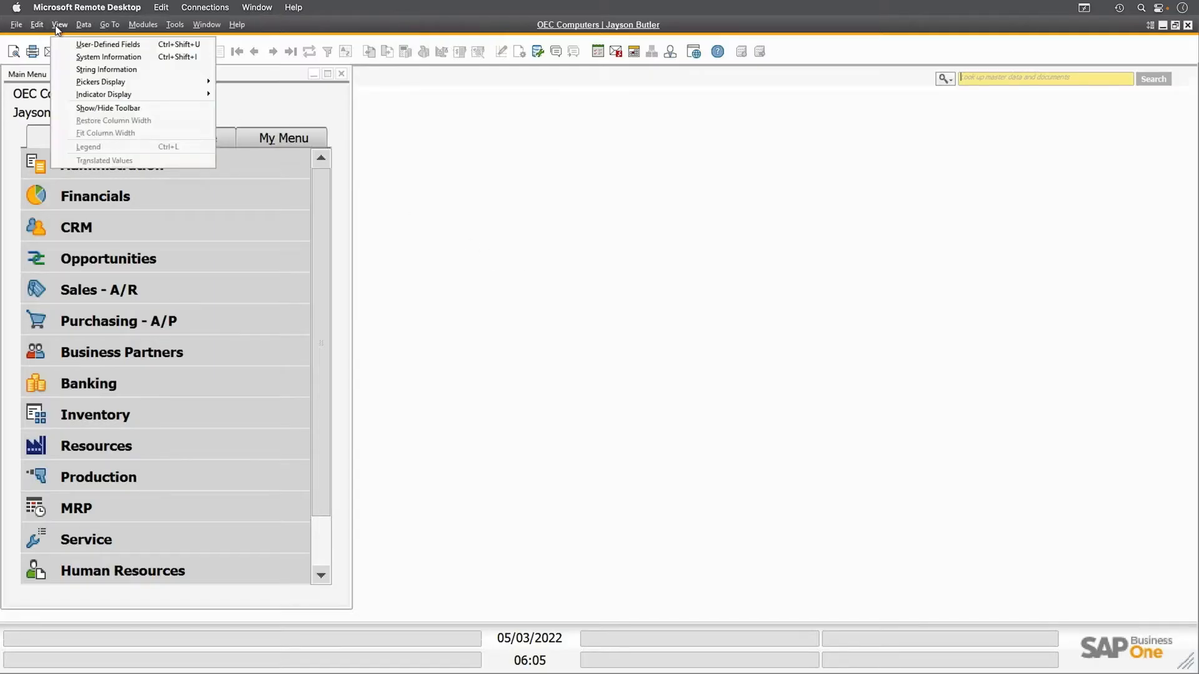
{"action": "mouse_move", "coordinate": [109, 57]}
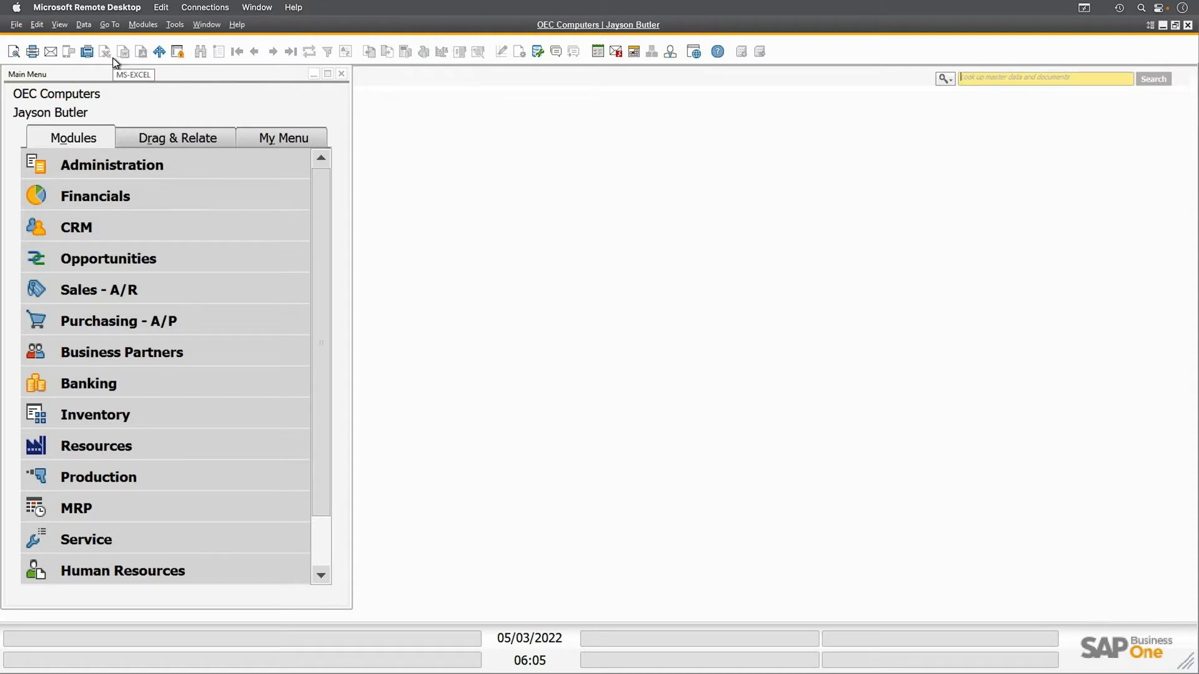
{"action": "mouse_move", "coordinate": [112, 61]}
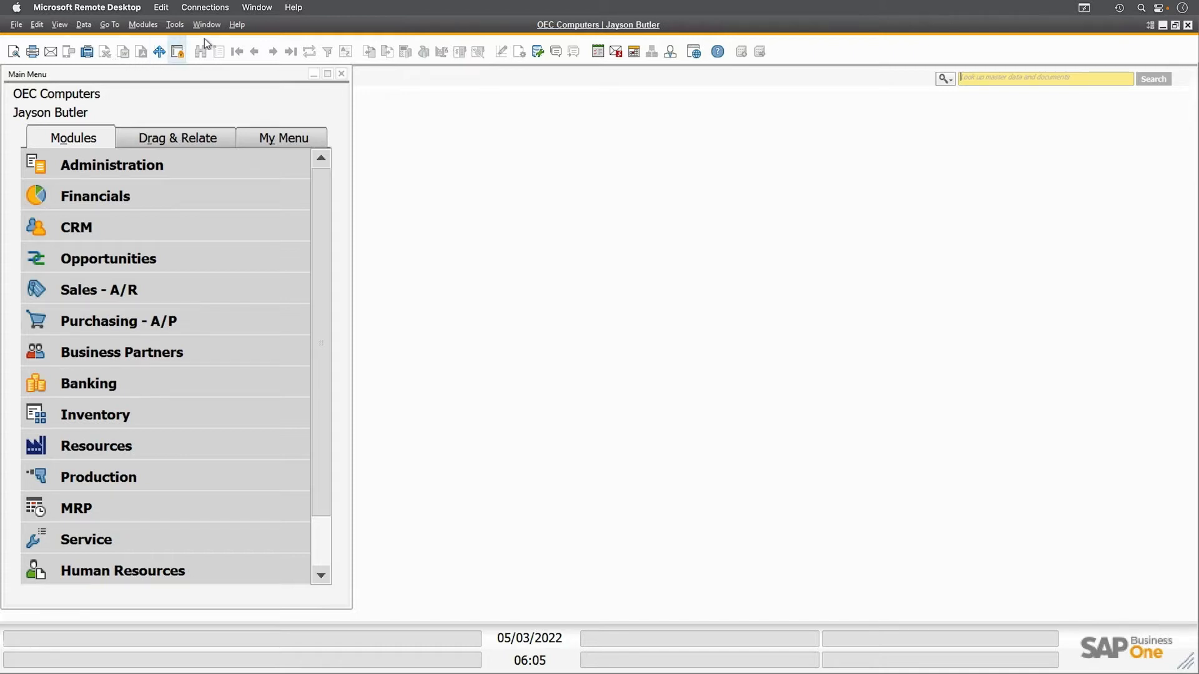
Open the Tools menu to check entry IDs such as Queries
{"action": "left_click", "coordinate": [174, 24]}
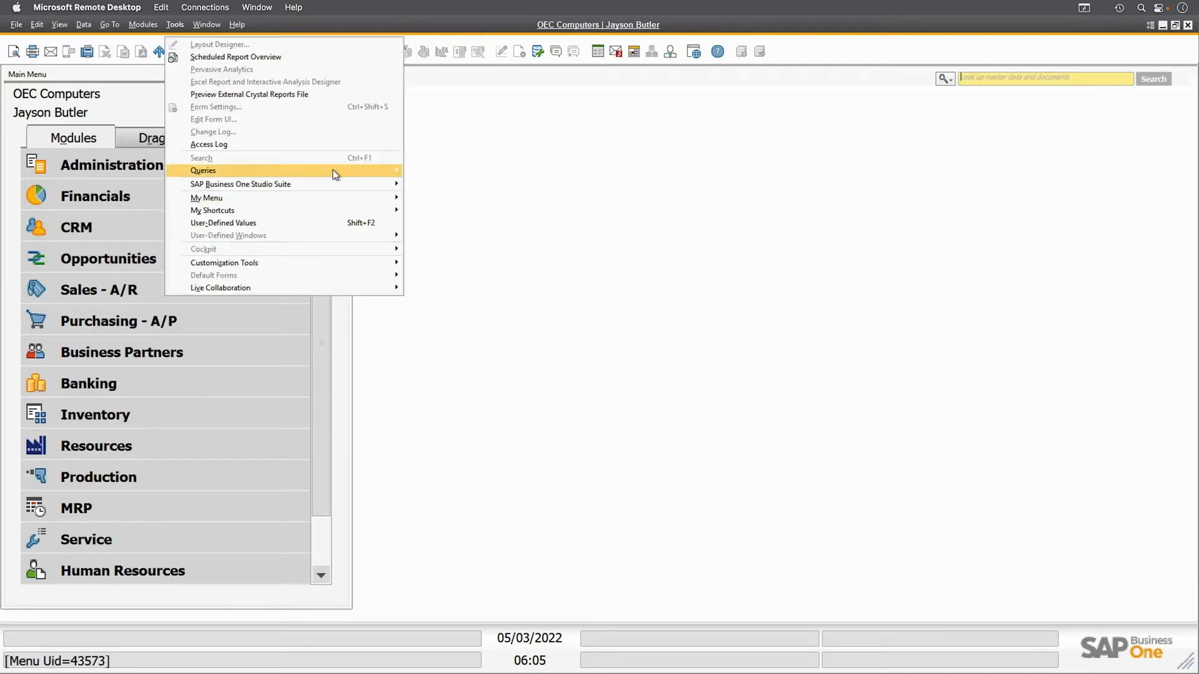
{"action": "mouse_move", "coordinate": [202, 171]}
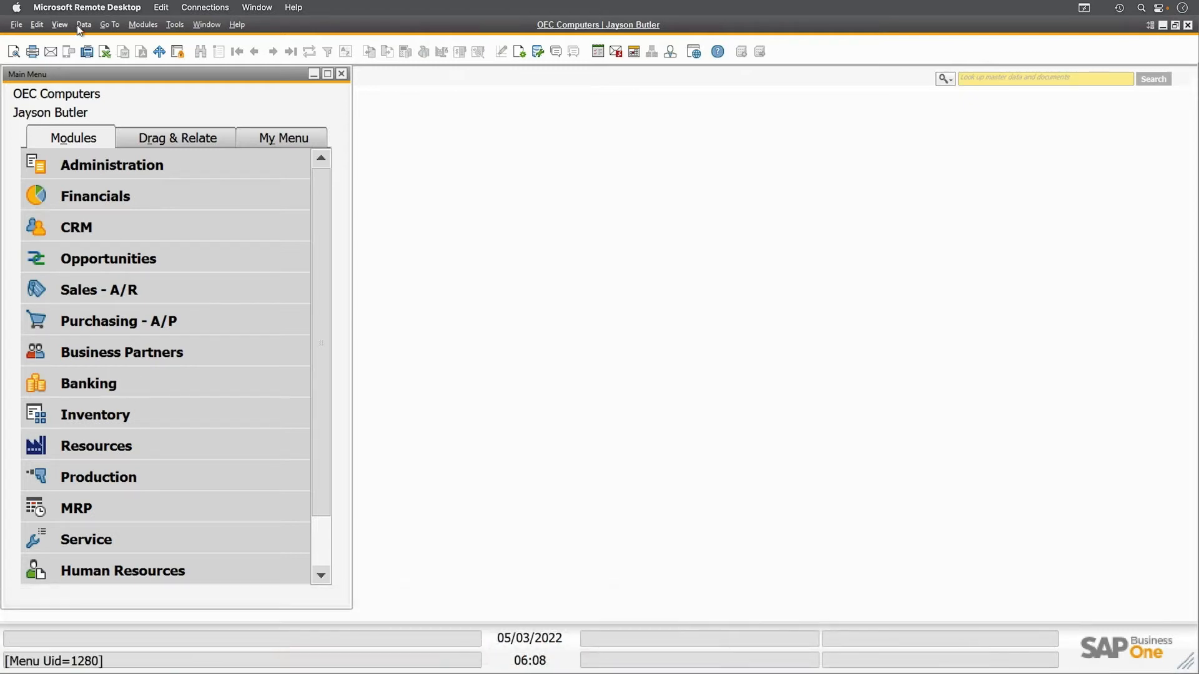
Open Sales Orders and page back through 1184 to order 1183
{"action": "left_click", "coordinate": [98, 289]}
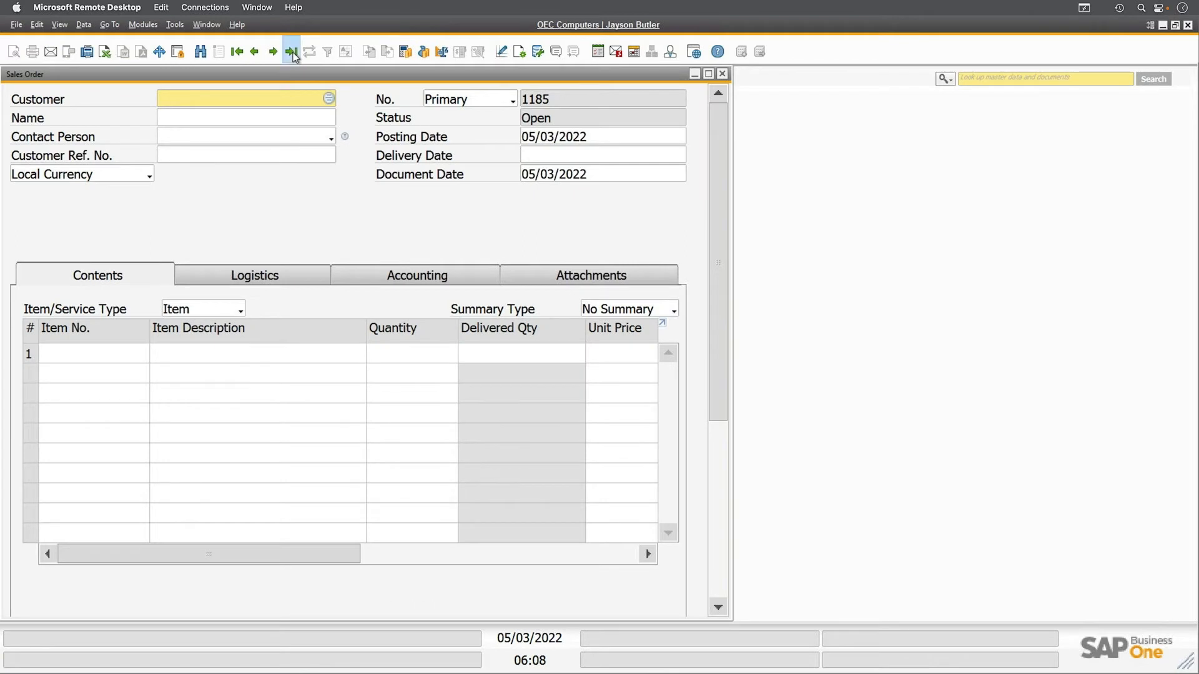
{"action": "left_click", "coordinate": [255, 51]}
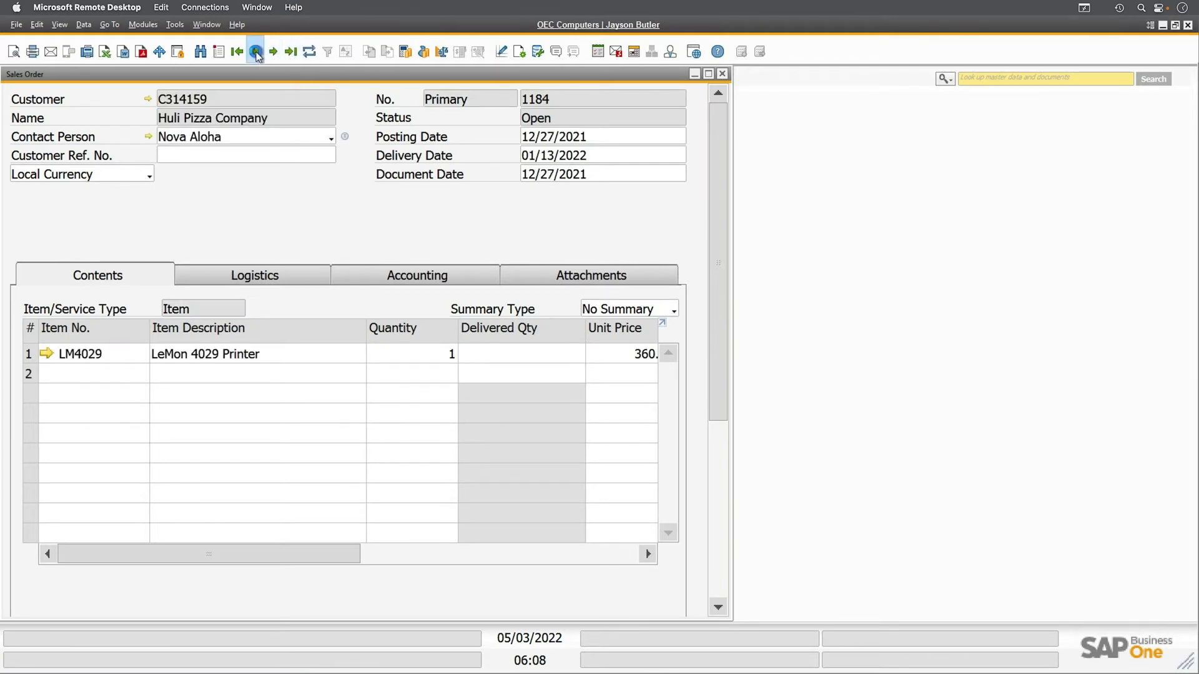
{"action": "left_click", "coordinate": [256, 52]}
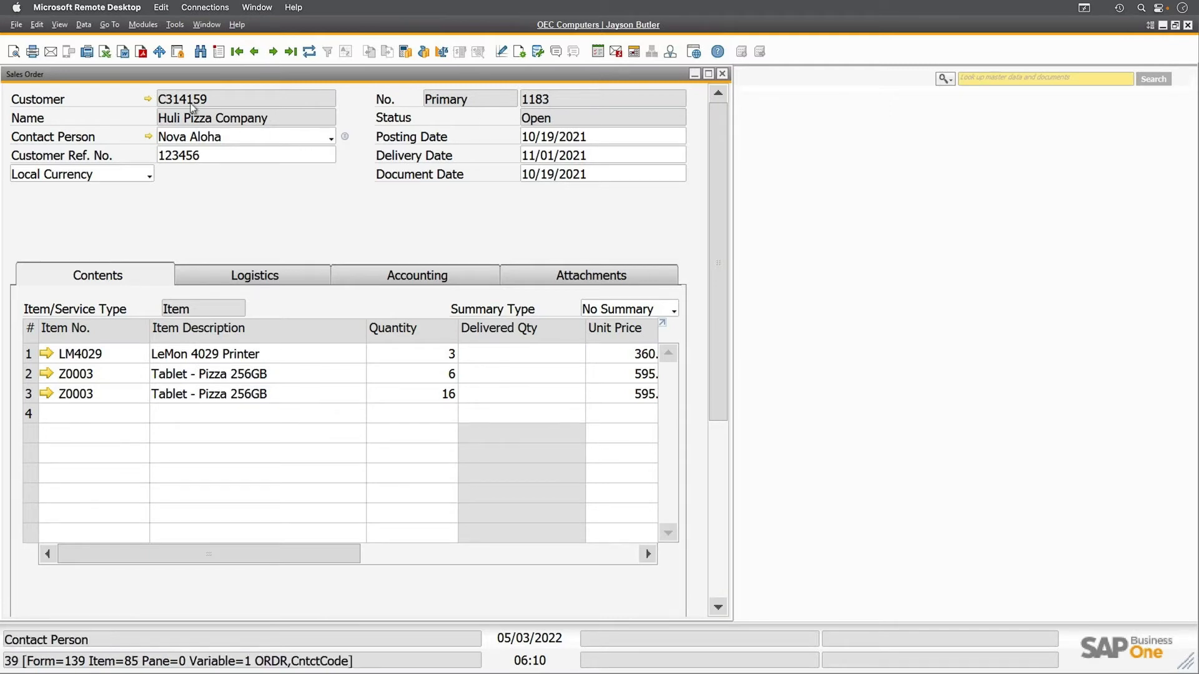
{"action": "left_click", "coordinate": [143, 24]}
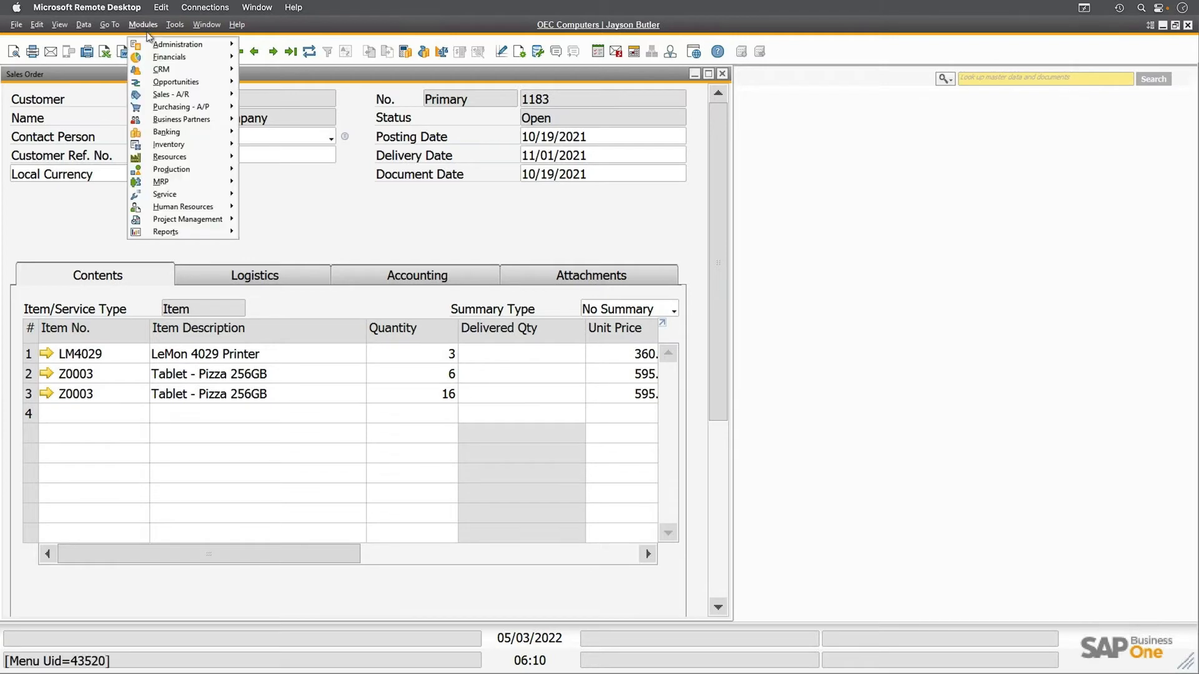
{"action": "left_click", "coordinate": [170, 94]}
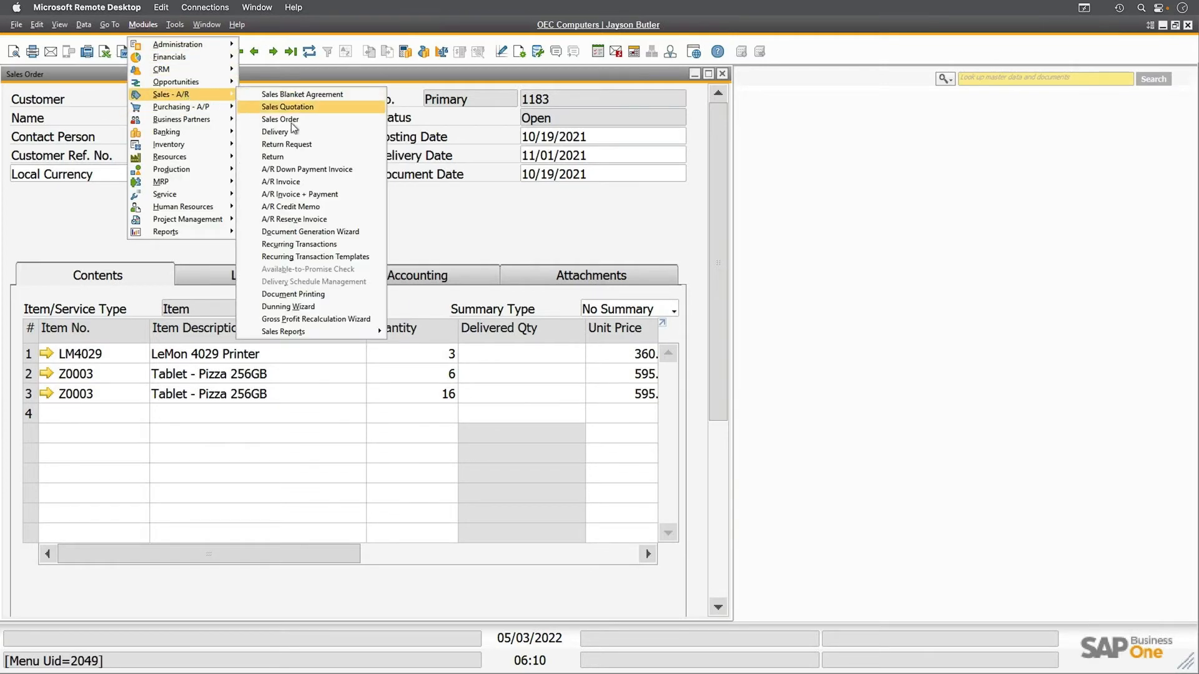
{"action": "mouse_move", "coordinate": [297, 181]}
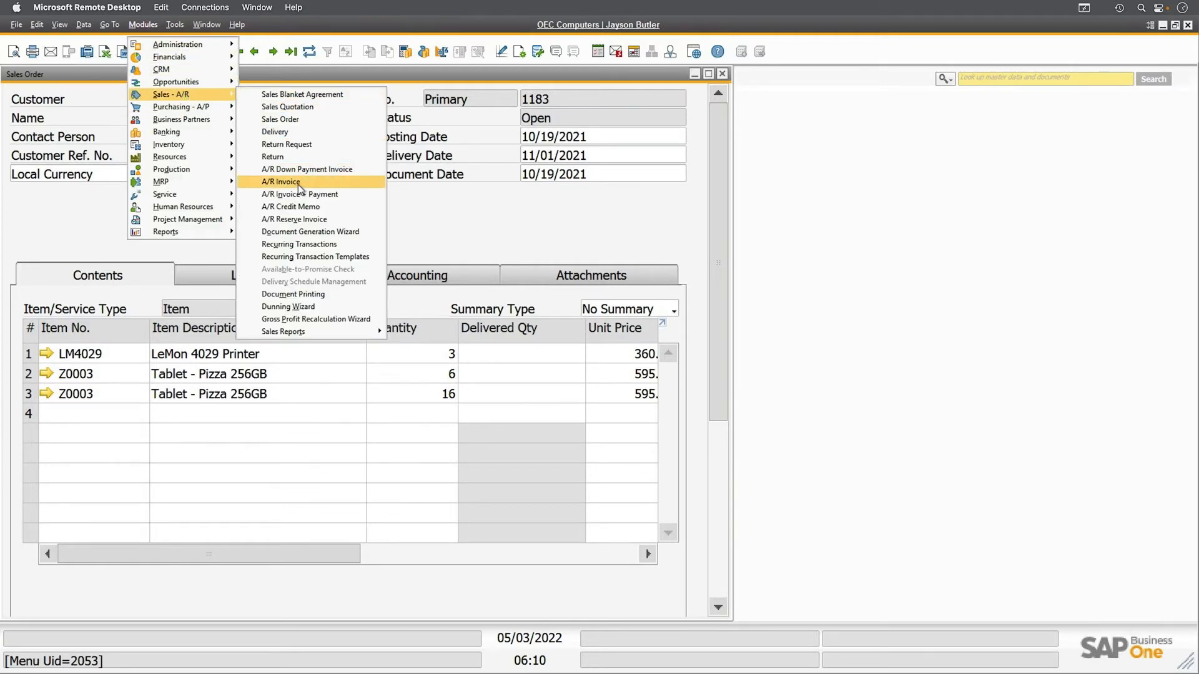
{"action": "left_click", "coordinate": [281, 181]}
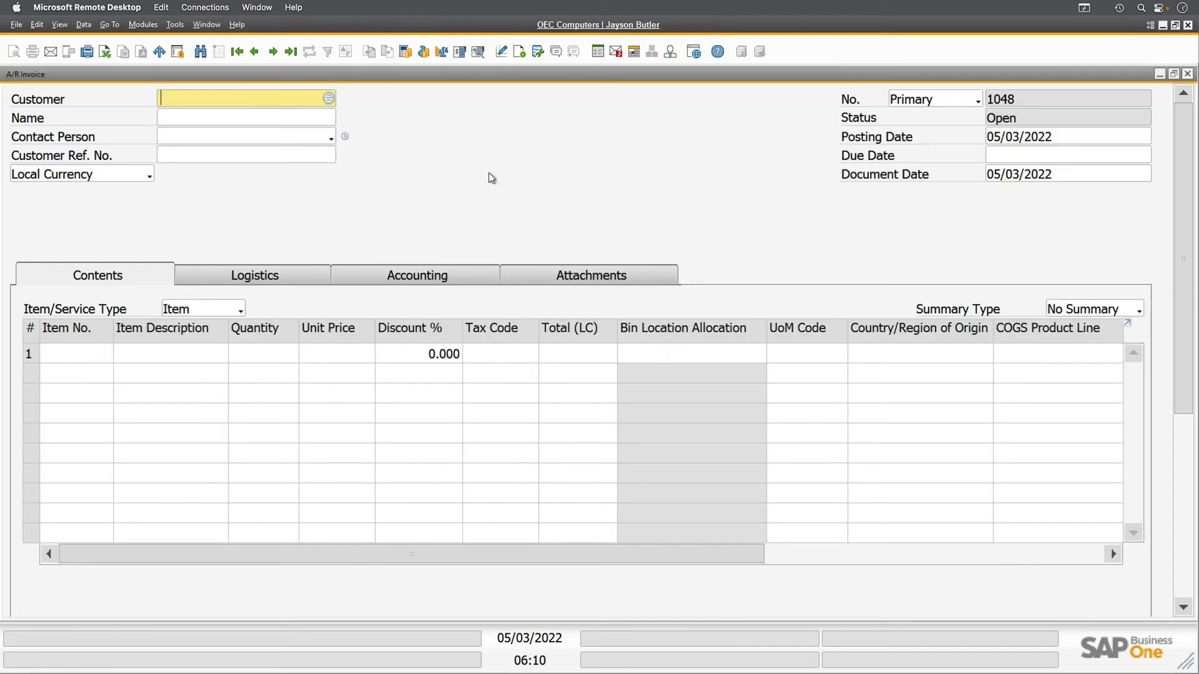
{"action": "mouse_move", "coordinate": [1017, 105]}
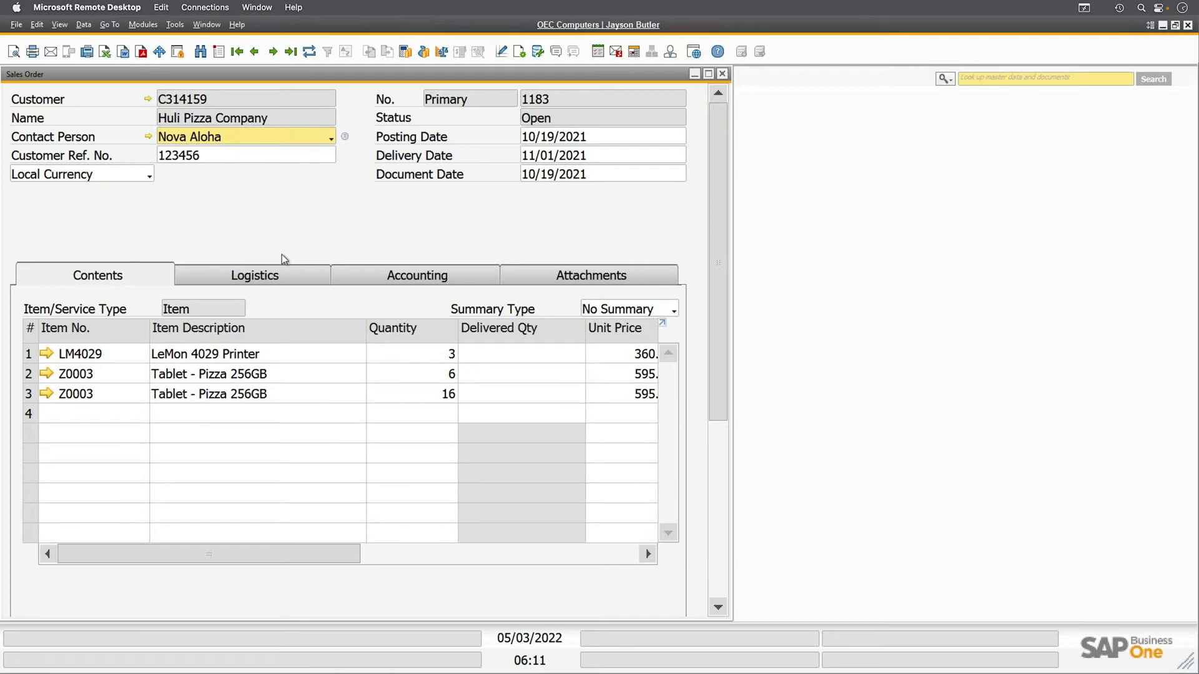
{"action": "left_click", "coordinate": [255, 276]}
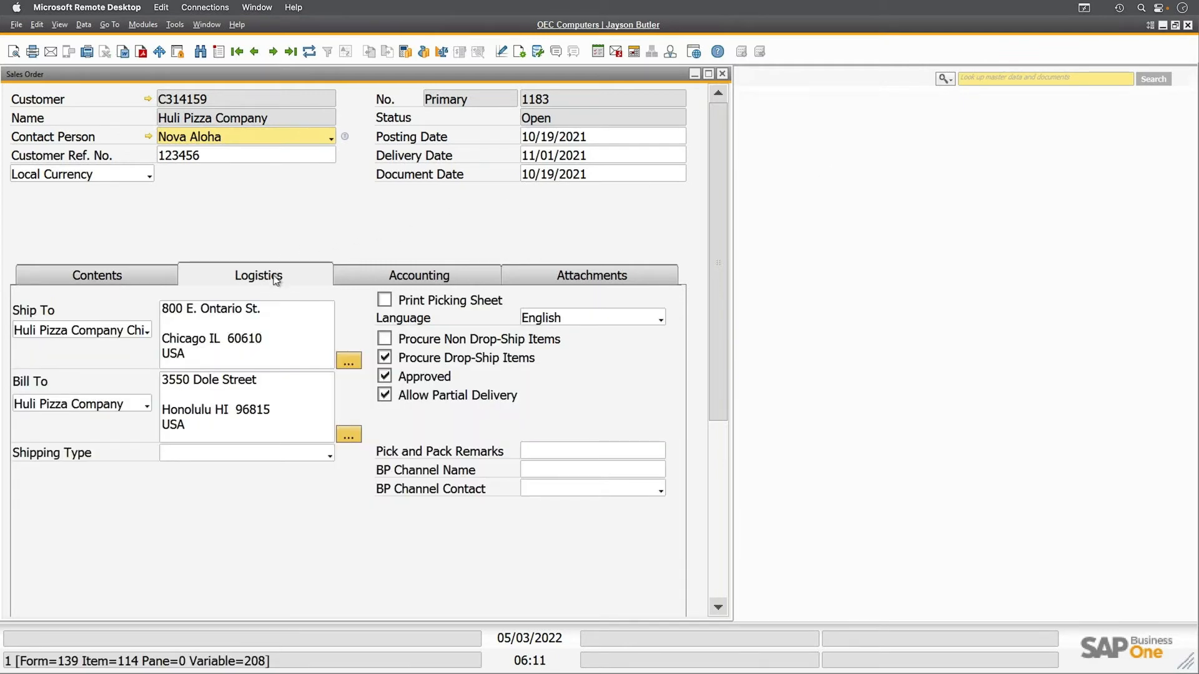
{"action": "left_click", "coordinate": [329, 455]}
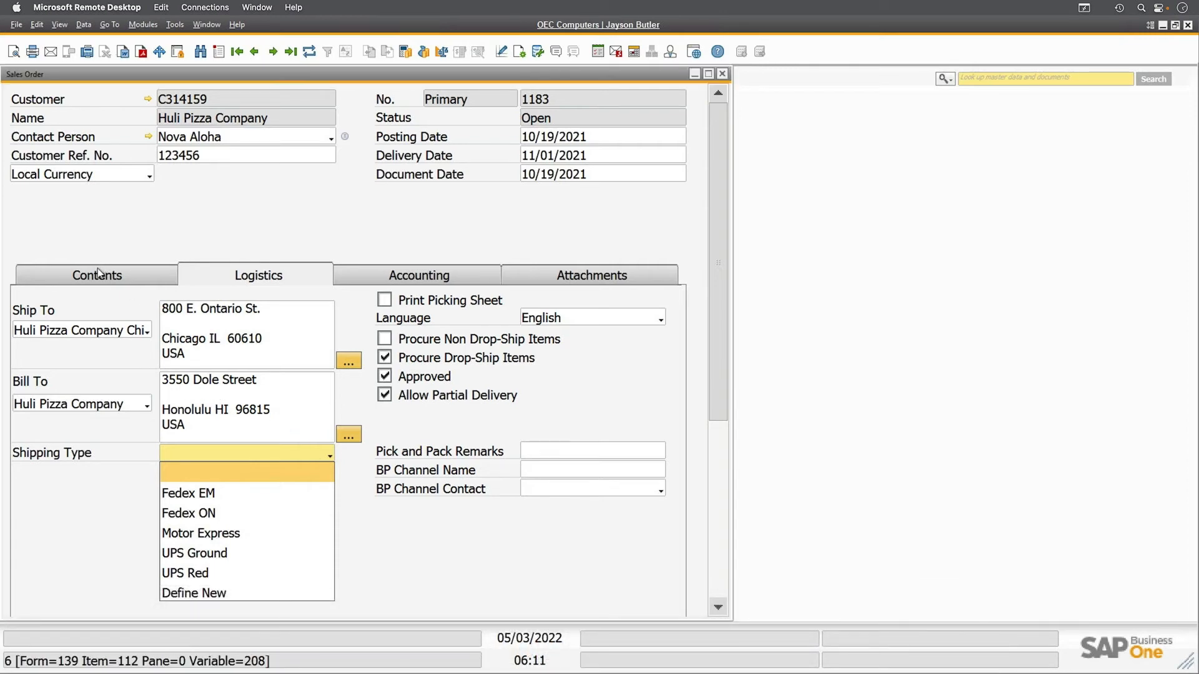
{"action": "left_click", "coordinate": [96, 275]}
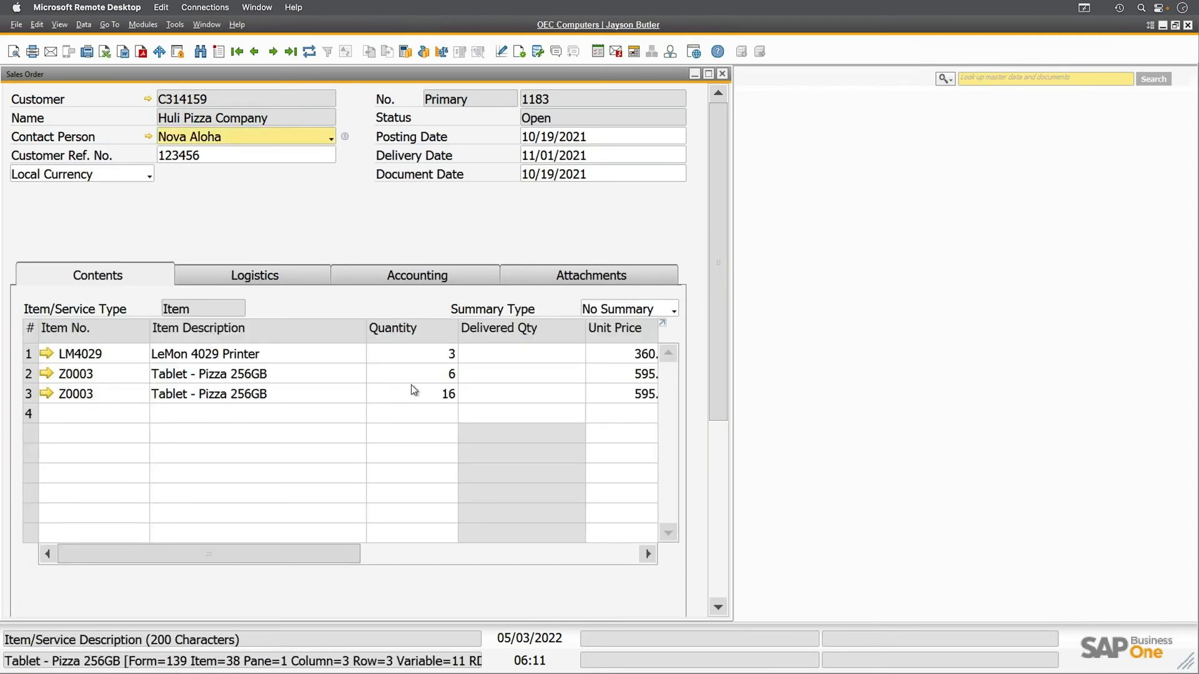
{"action": "left_click", "coordinate": [412, 353]}
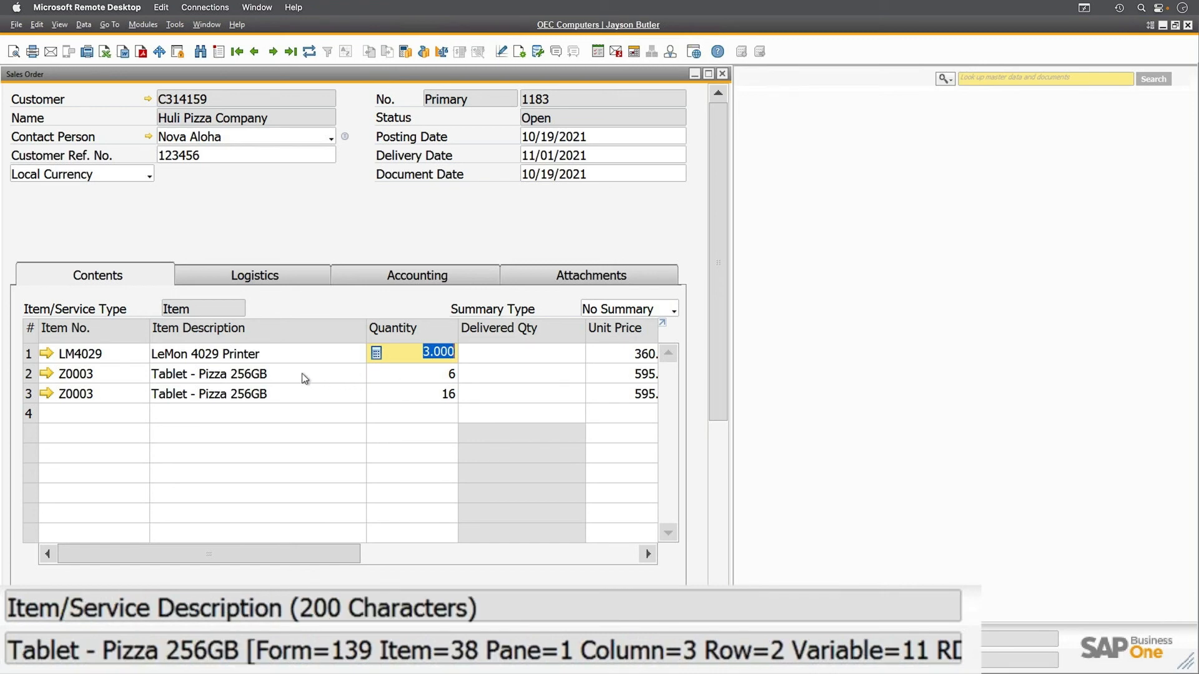
{"action": "mouse_move", "coordinate": [142, 381]}
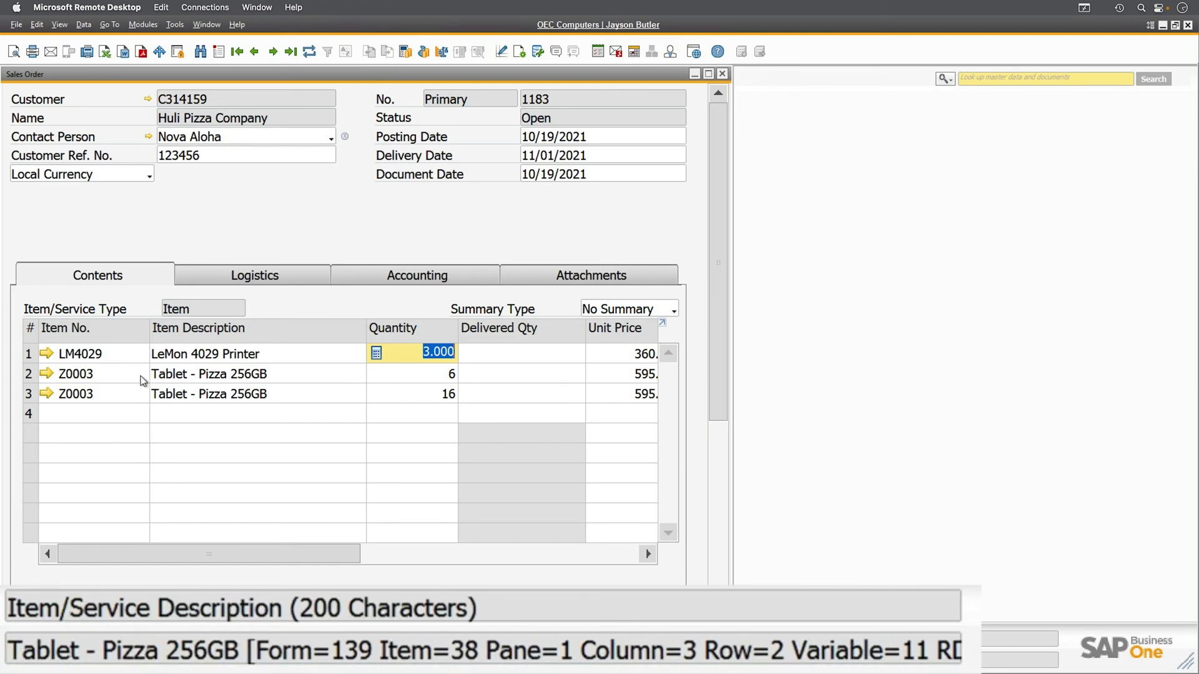
{"action": "left_click", "coordinate": [76, 374]}
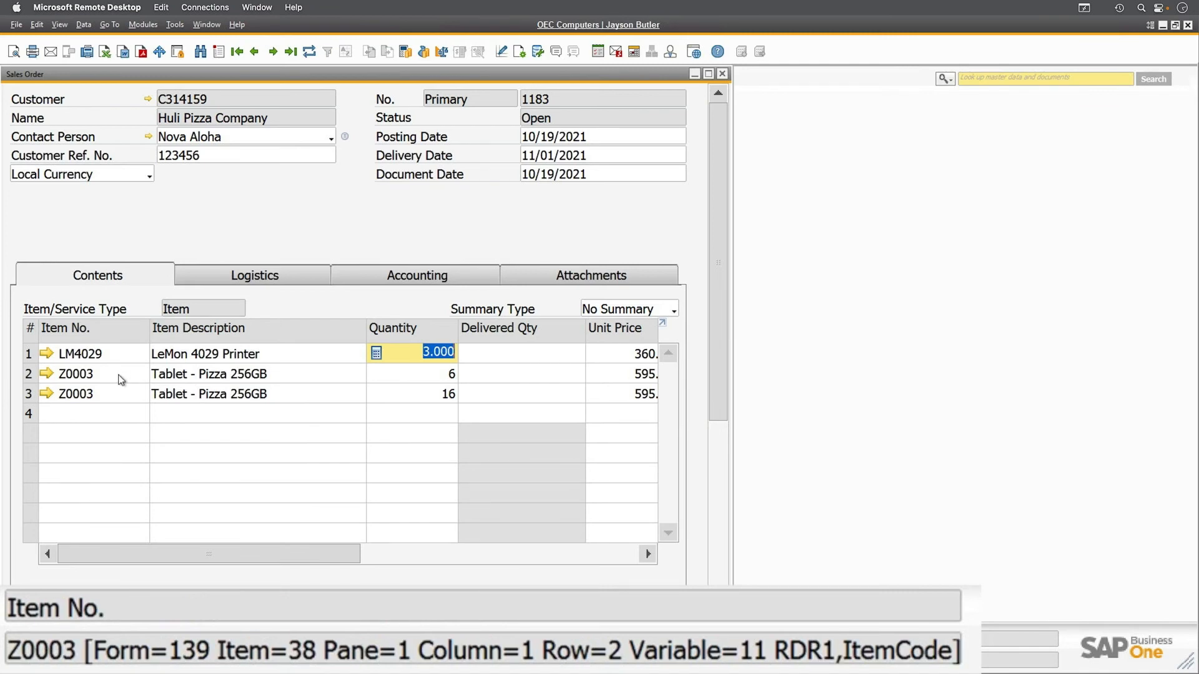
{"action": "mouse_move", "coordinate": [134, 381]}
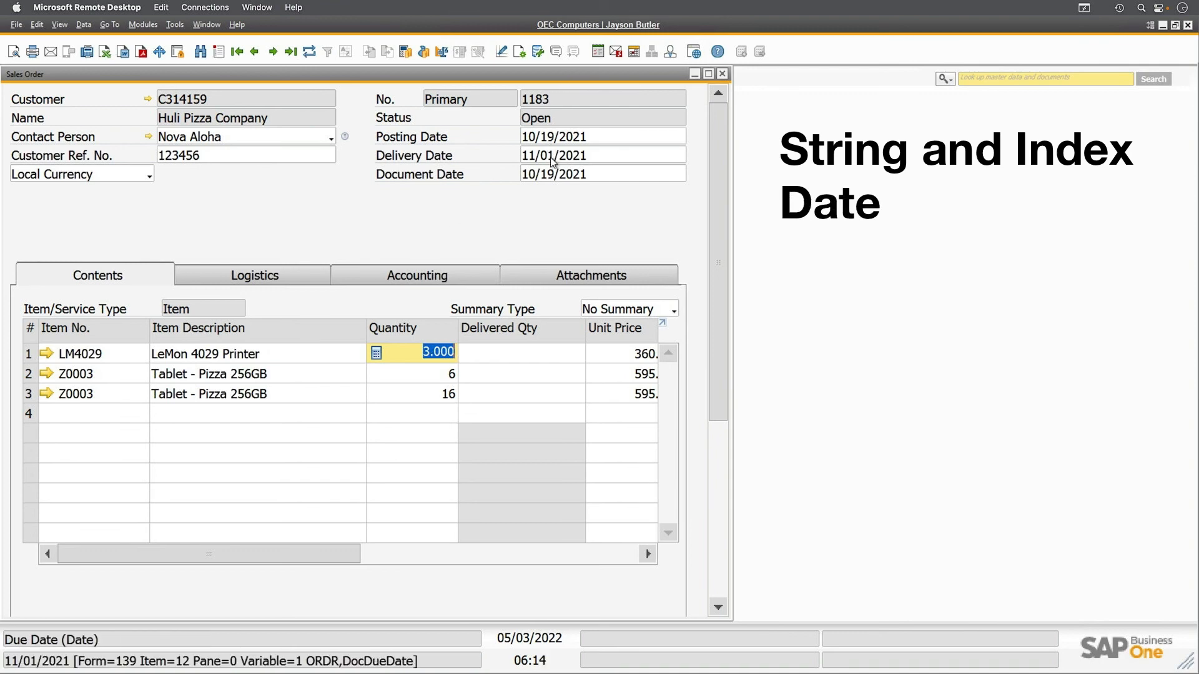
{"action": "mouse_move", "coordinate": [514, 191]}
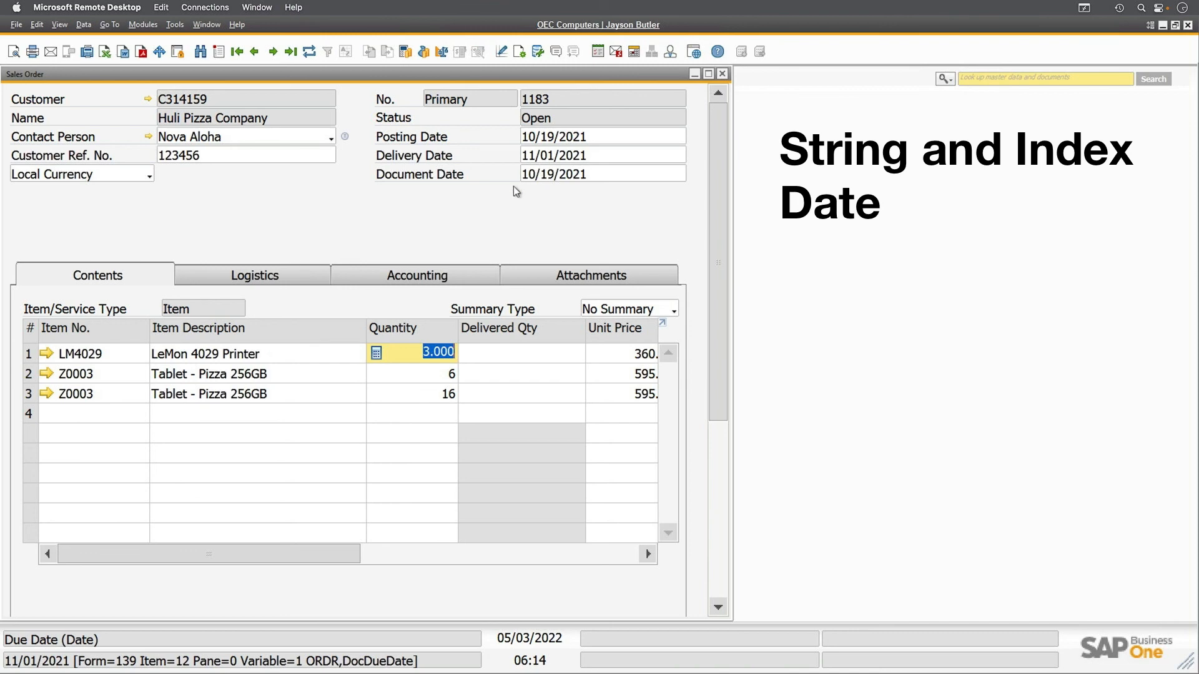